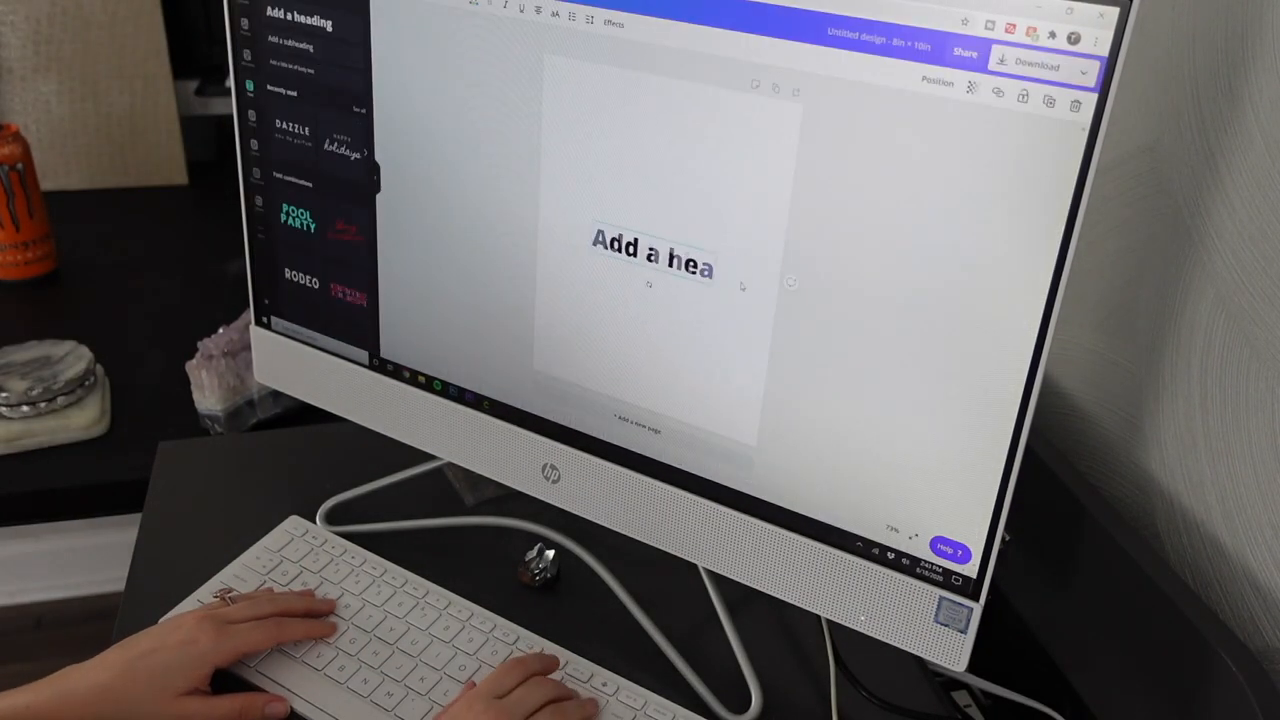
pyautogui.write('Bar Menu')
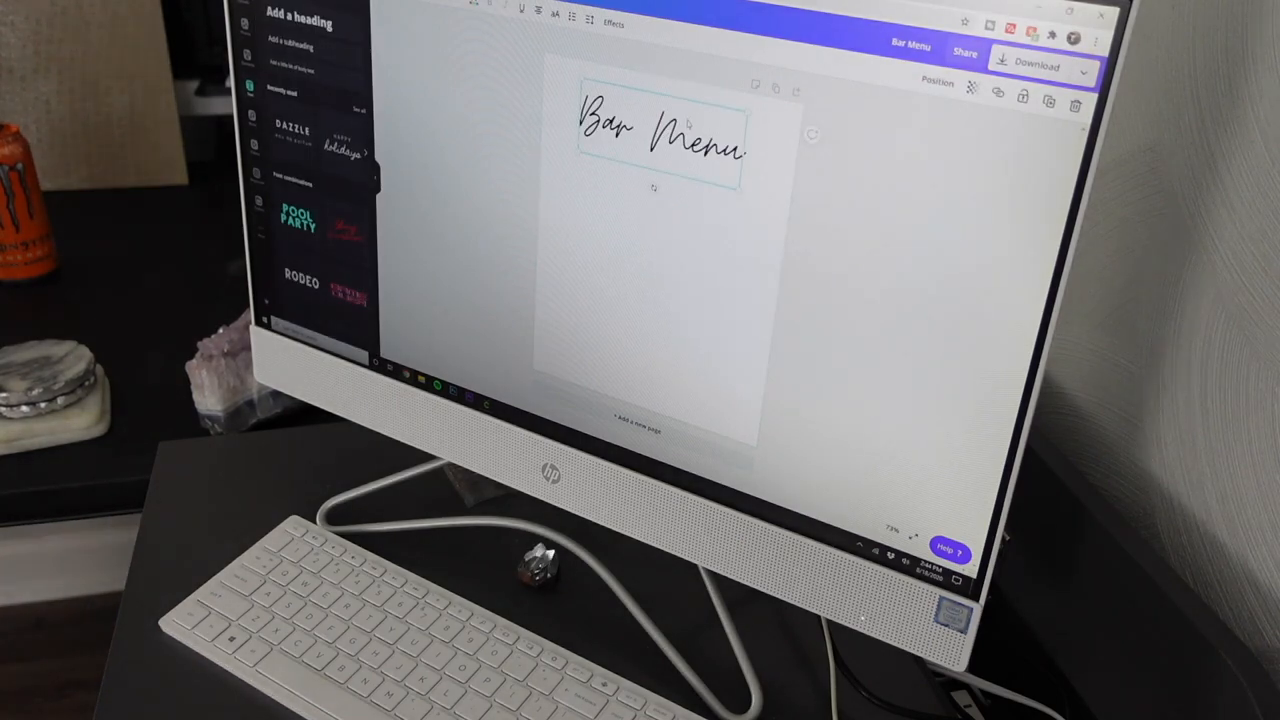